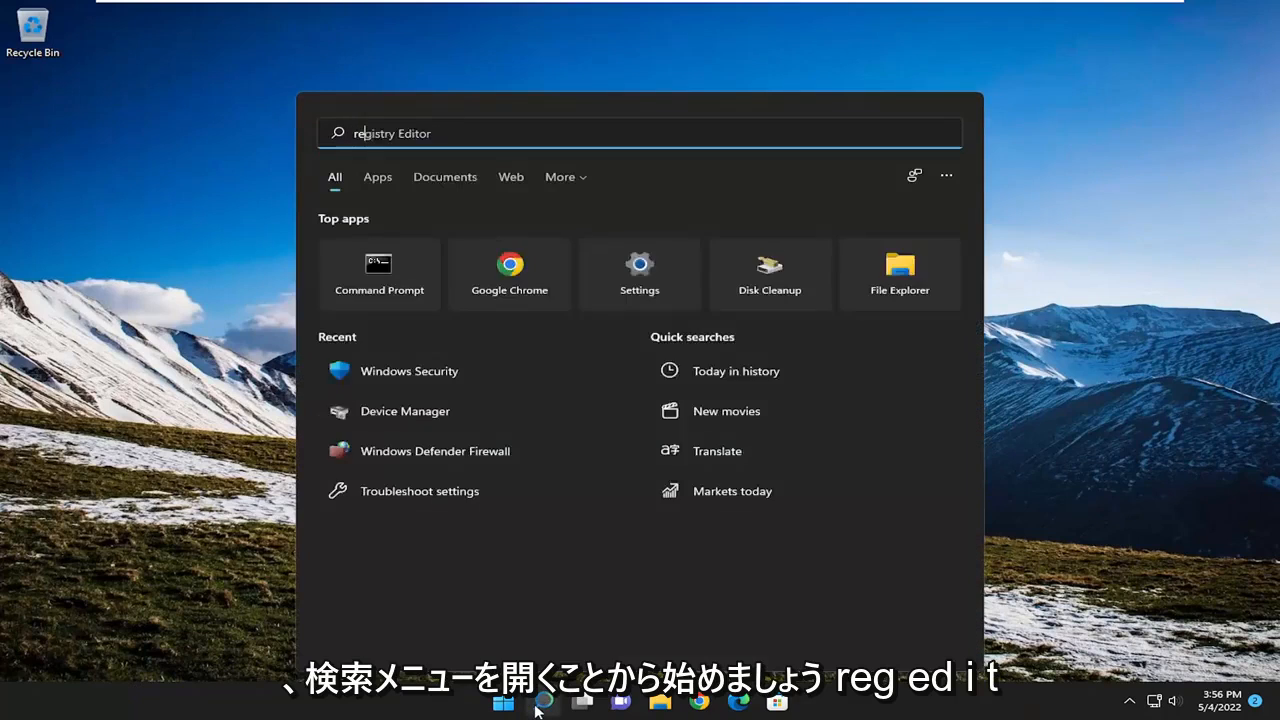
Step: Search for 'regedit' and run Registry Editor as administrator
text(regedit)
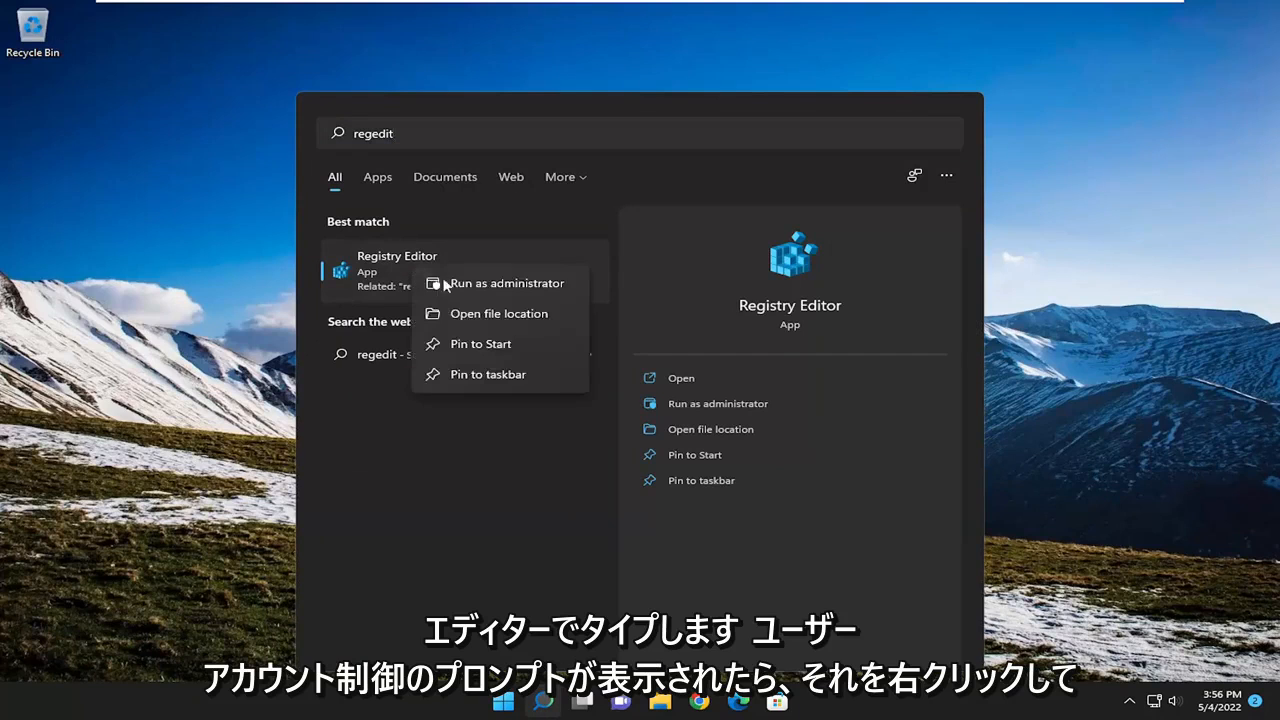
click(506, 283)
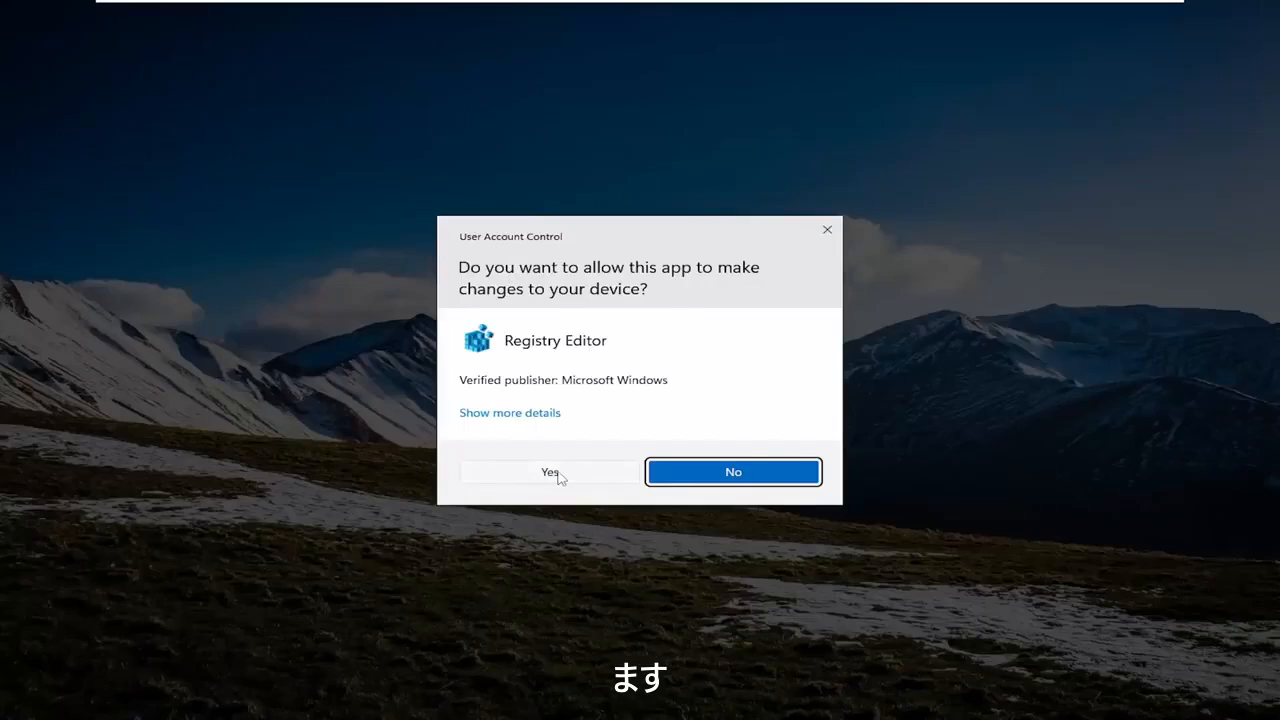
Step: Approve the User Account Control prompt so Registry Editor opens
click(549, 471)
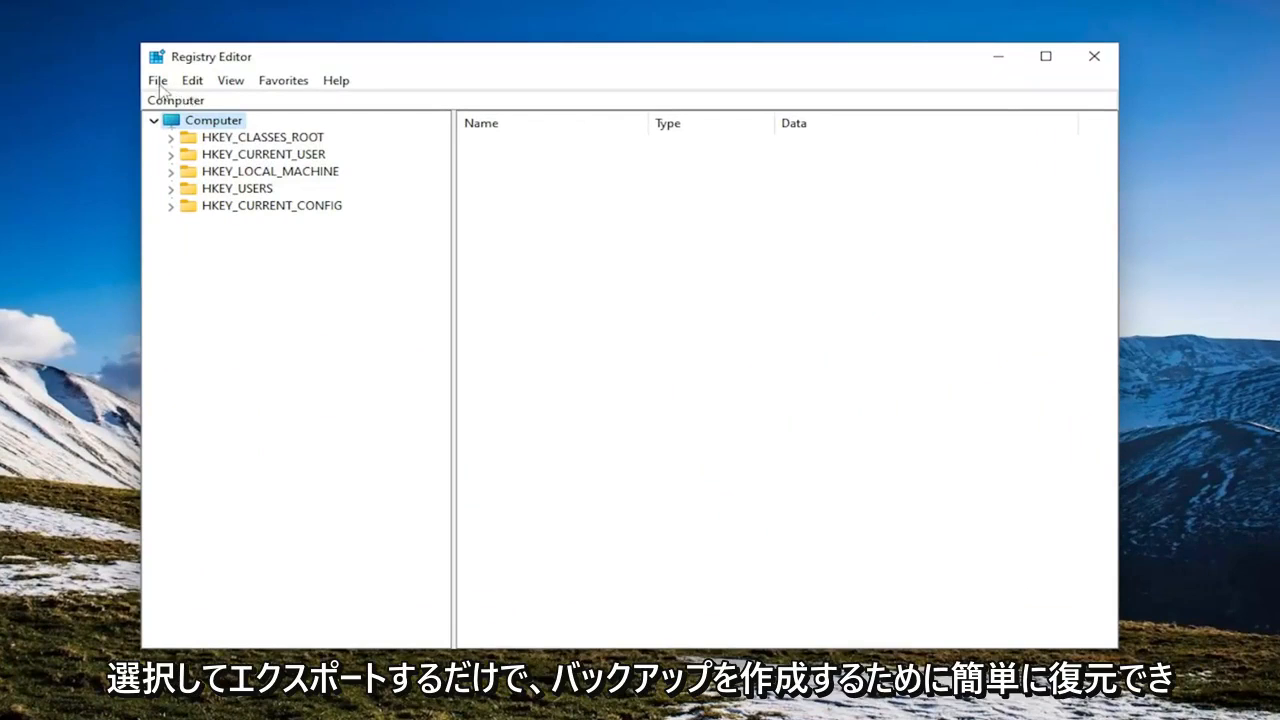
click(157, 80)
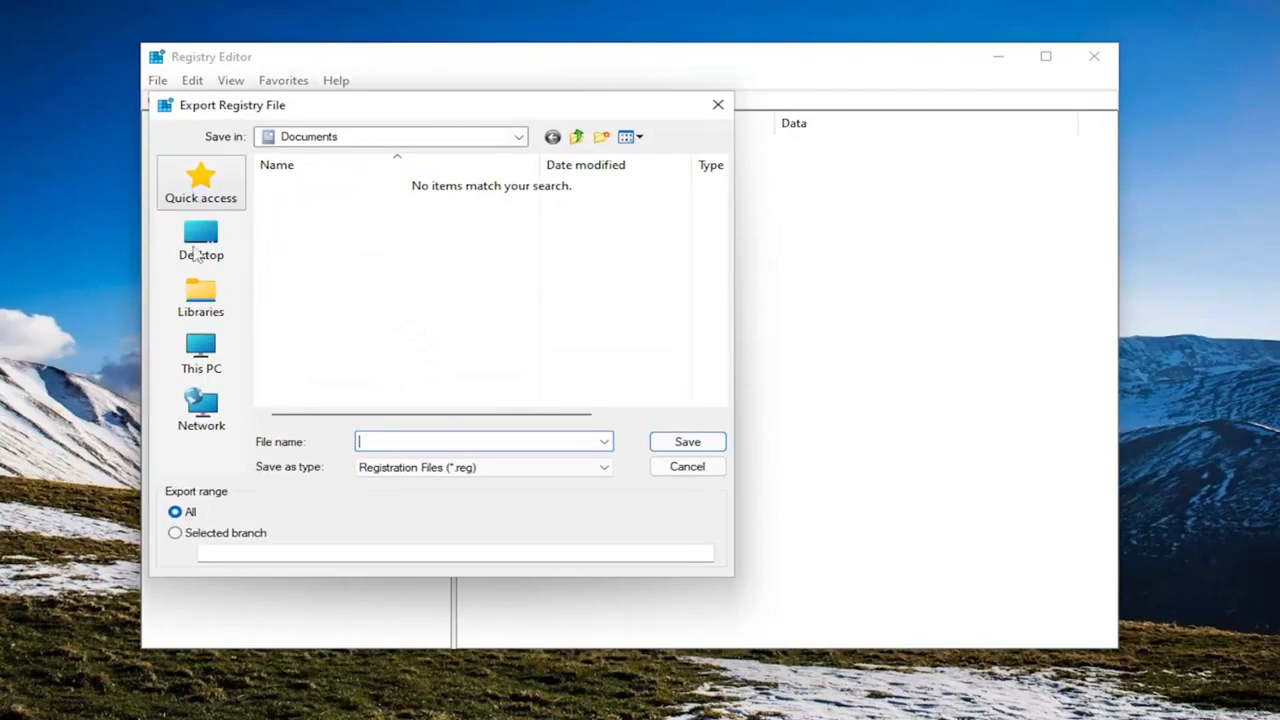
mouse_move(687, 466)
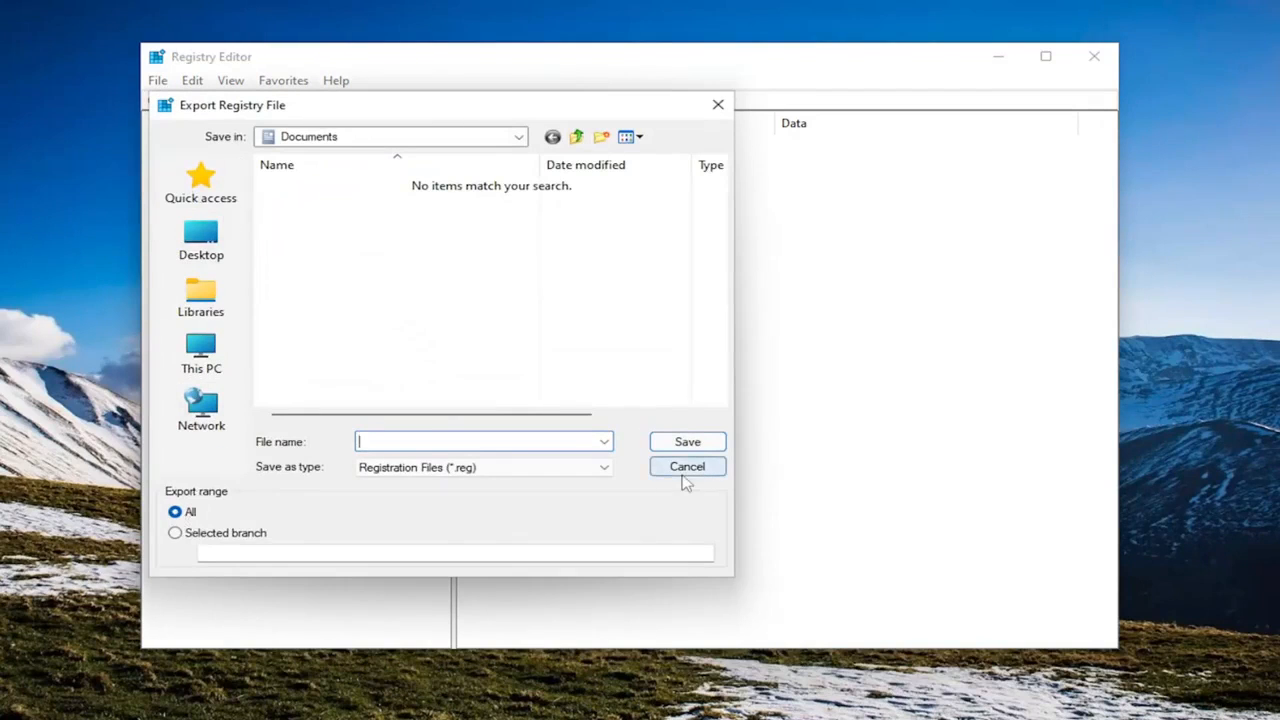
click(687, 466)
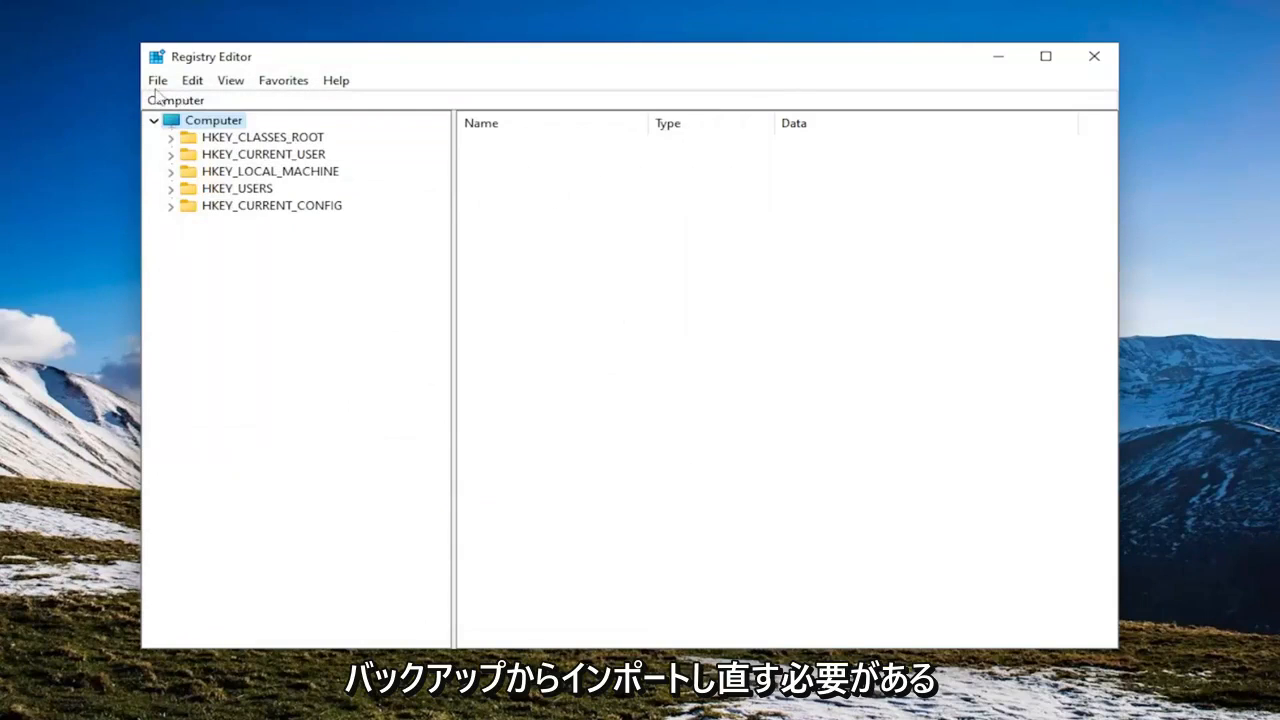
click(157, 80)
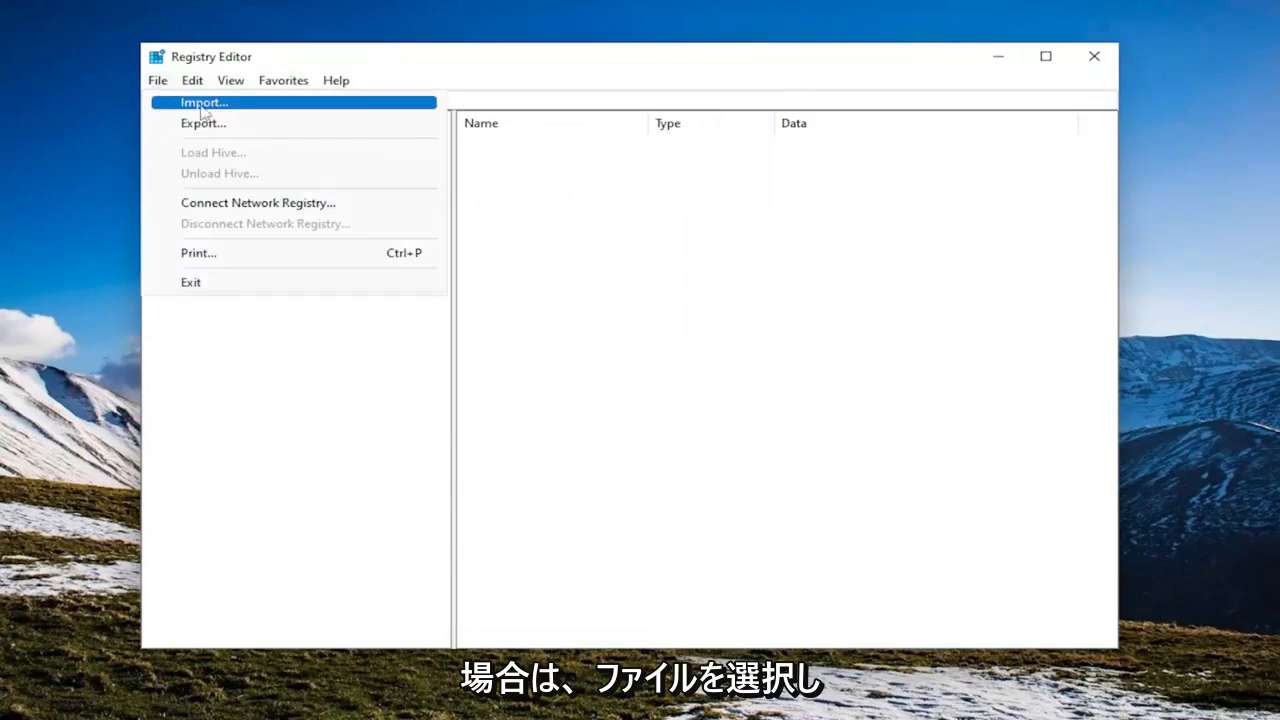
click(203, 102)
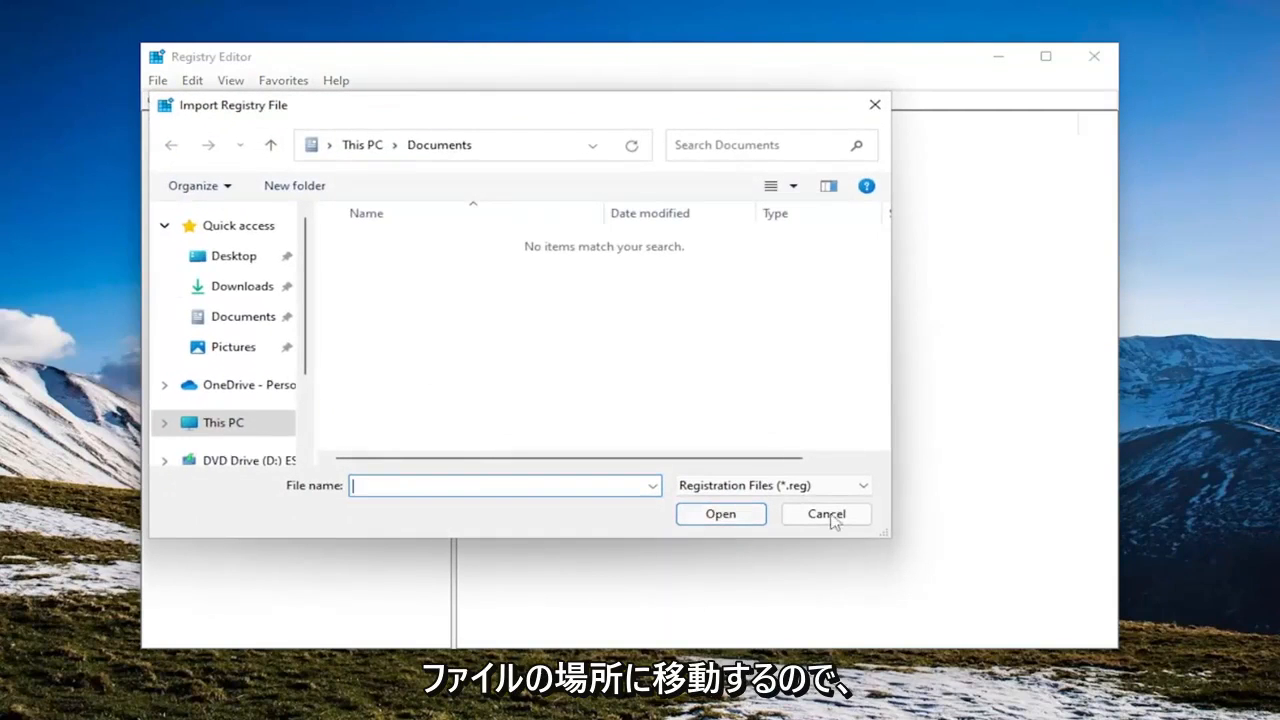
click(825, 513)
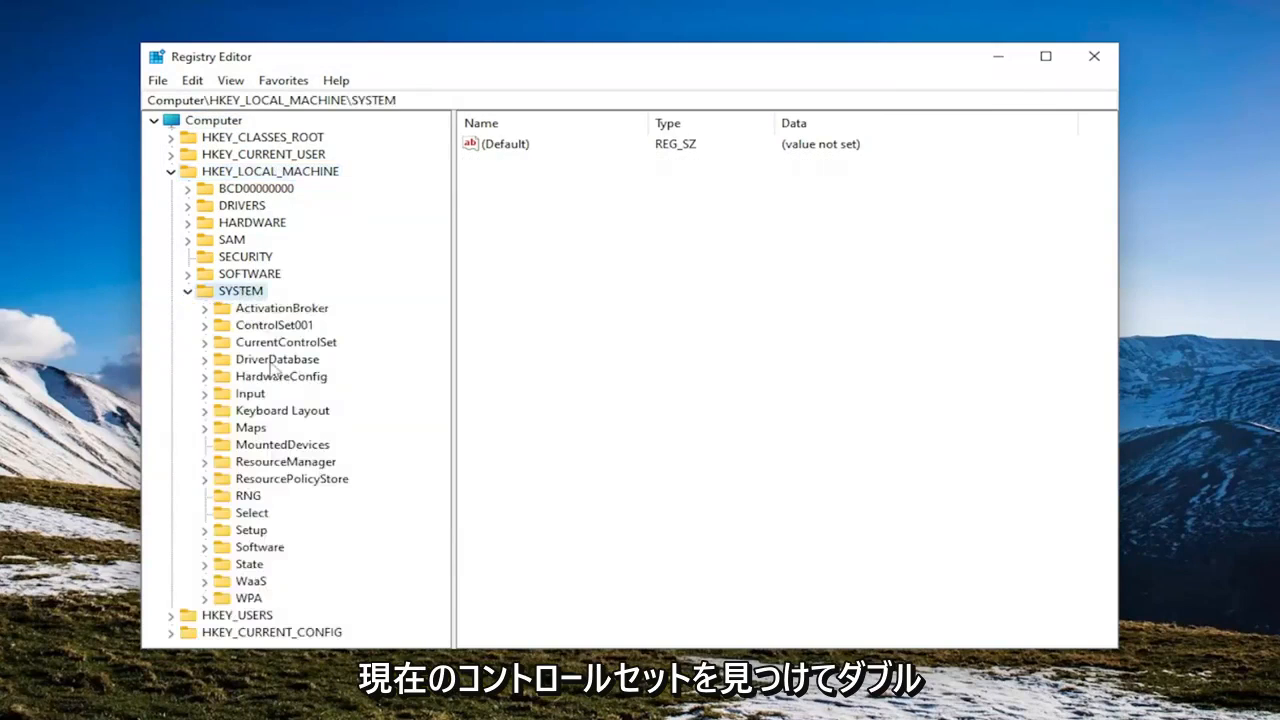
Step: Expand CurrentControlSet and select the Power key under Control
double_click(285, 341)
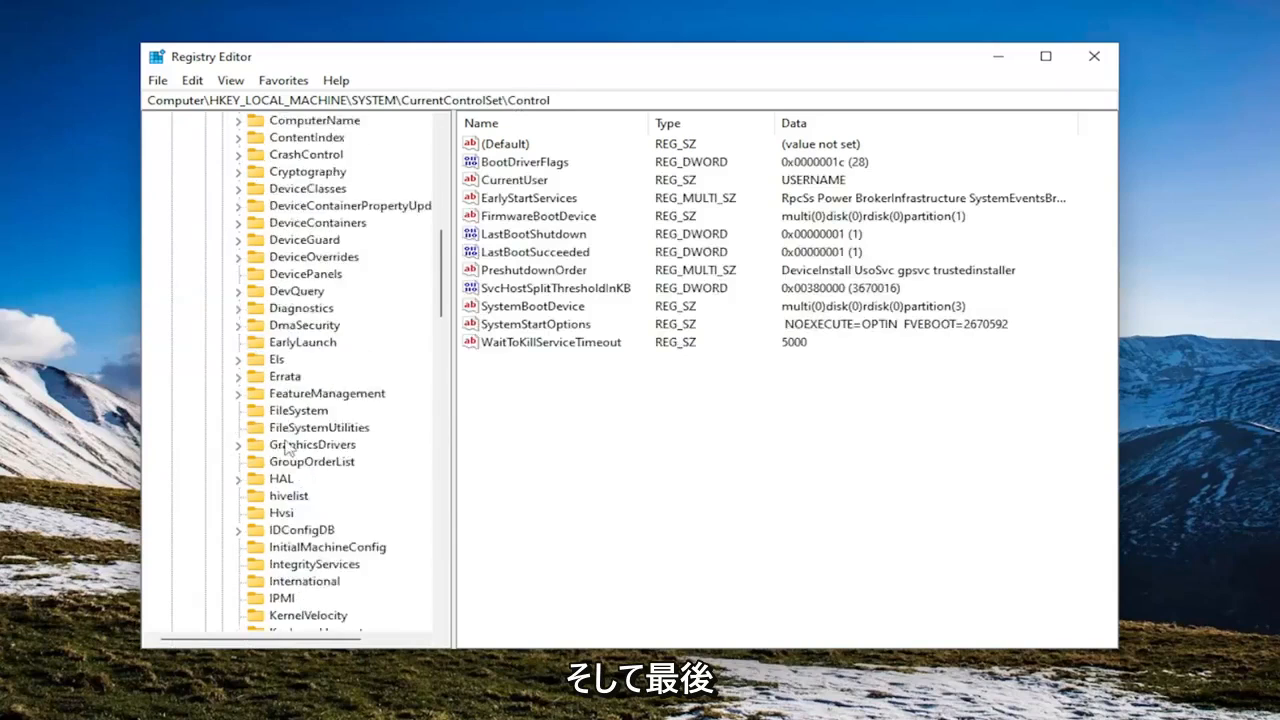
click(286, 461)
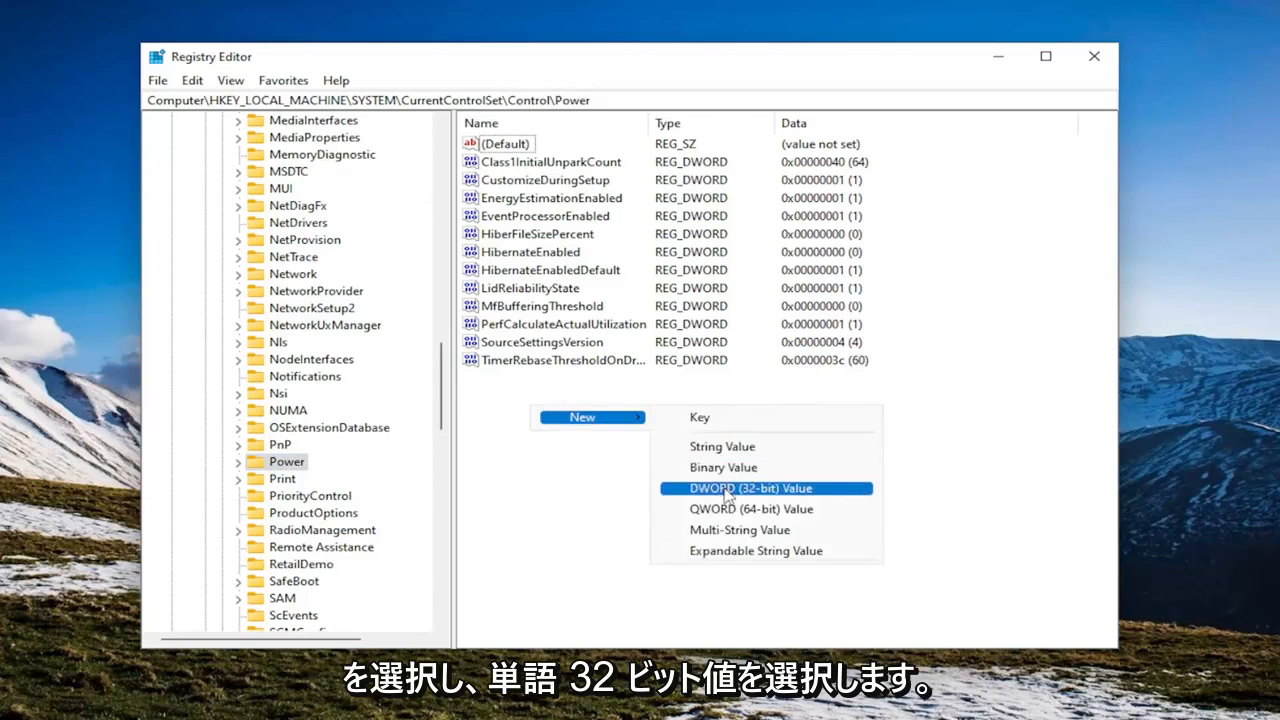
Step: Create a DWORD (32-bit) value in Power and name it CsEnabled
click(746, 488)
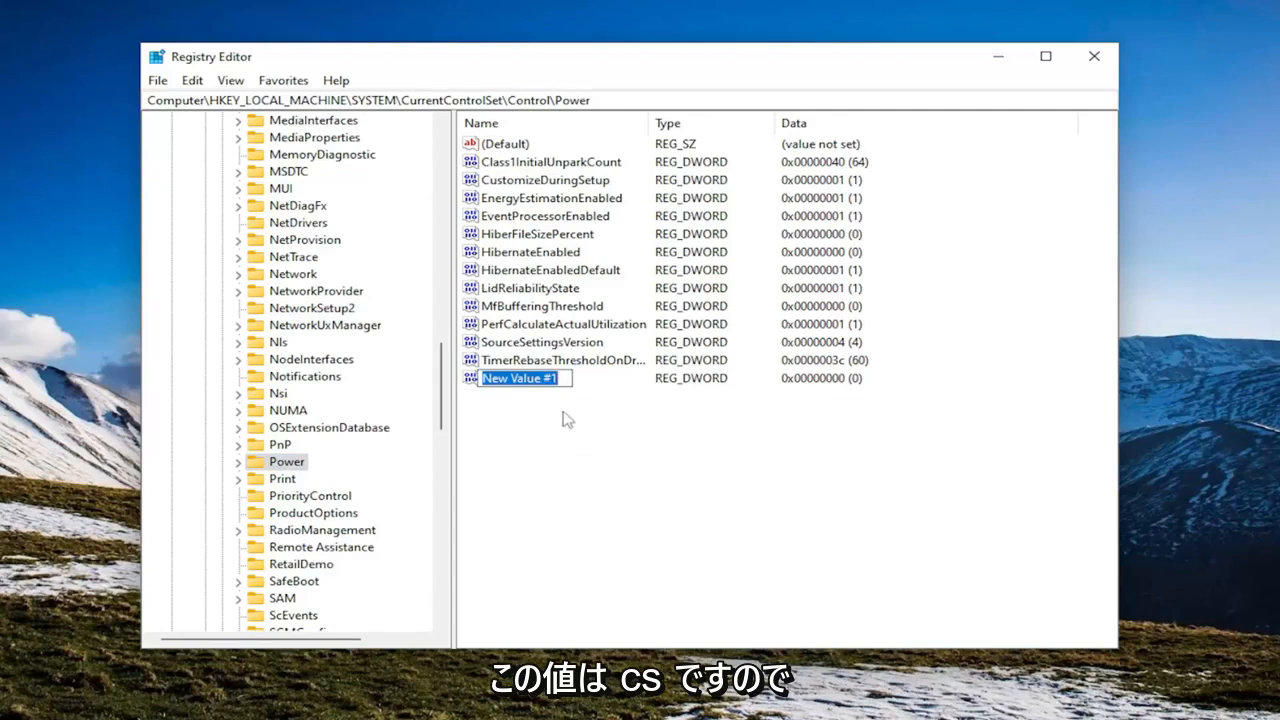
text(CsEnabled)
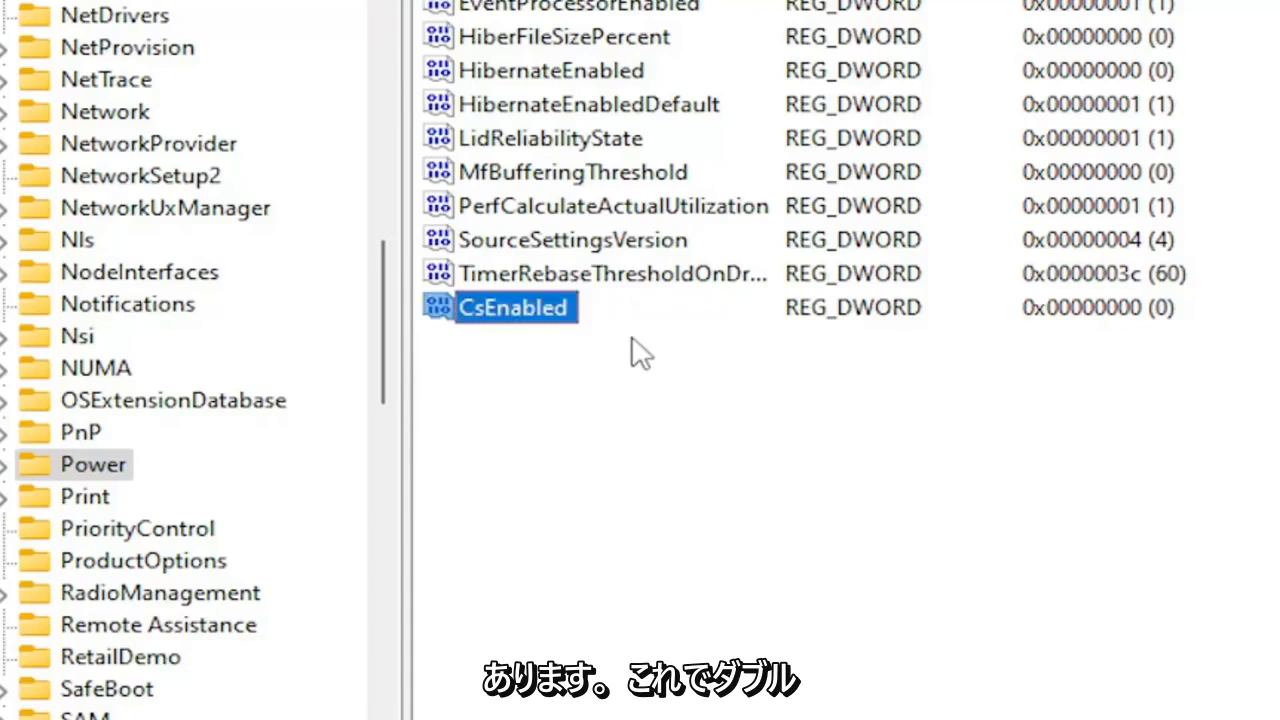
Step: Set CsEnabled's value data to 1 in hexadecimal and confirm
double_click(513, 307)
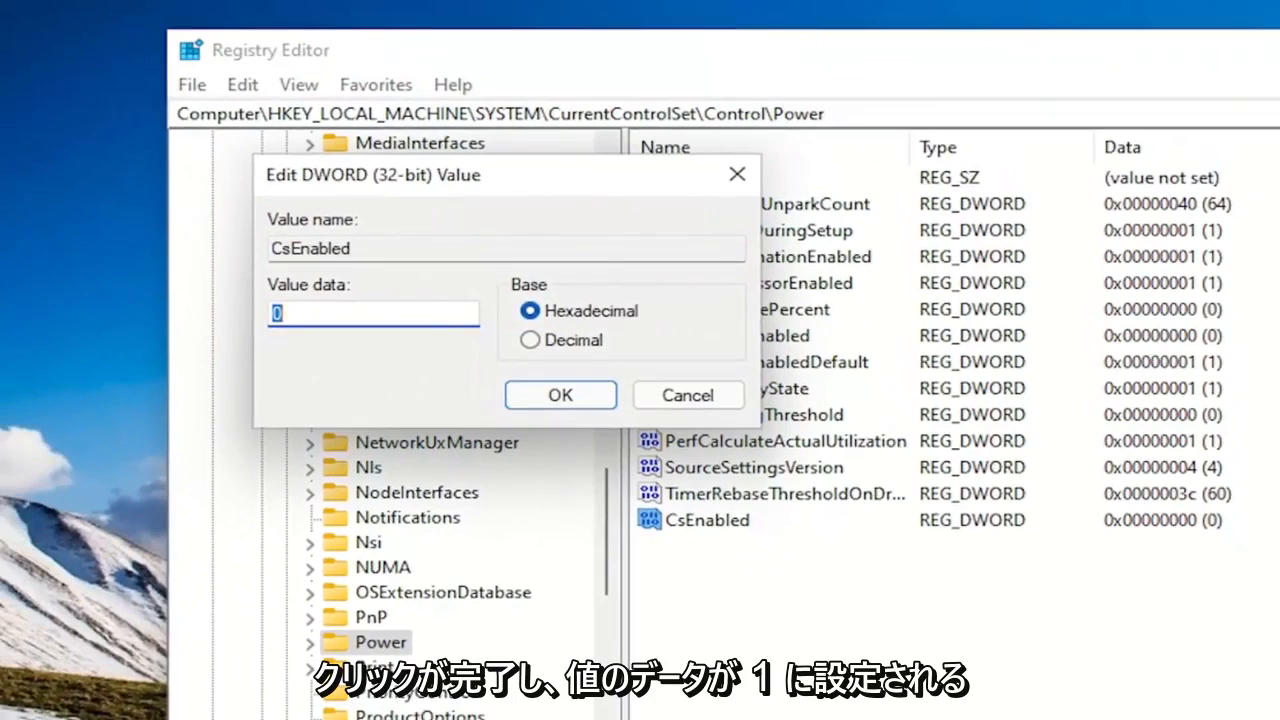
mouse_move(830, 255)
text(1)
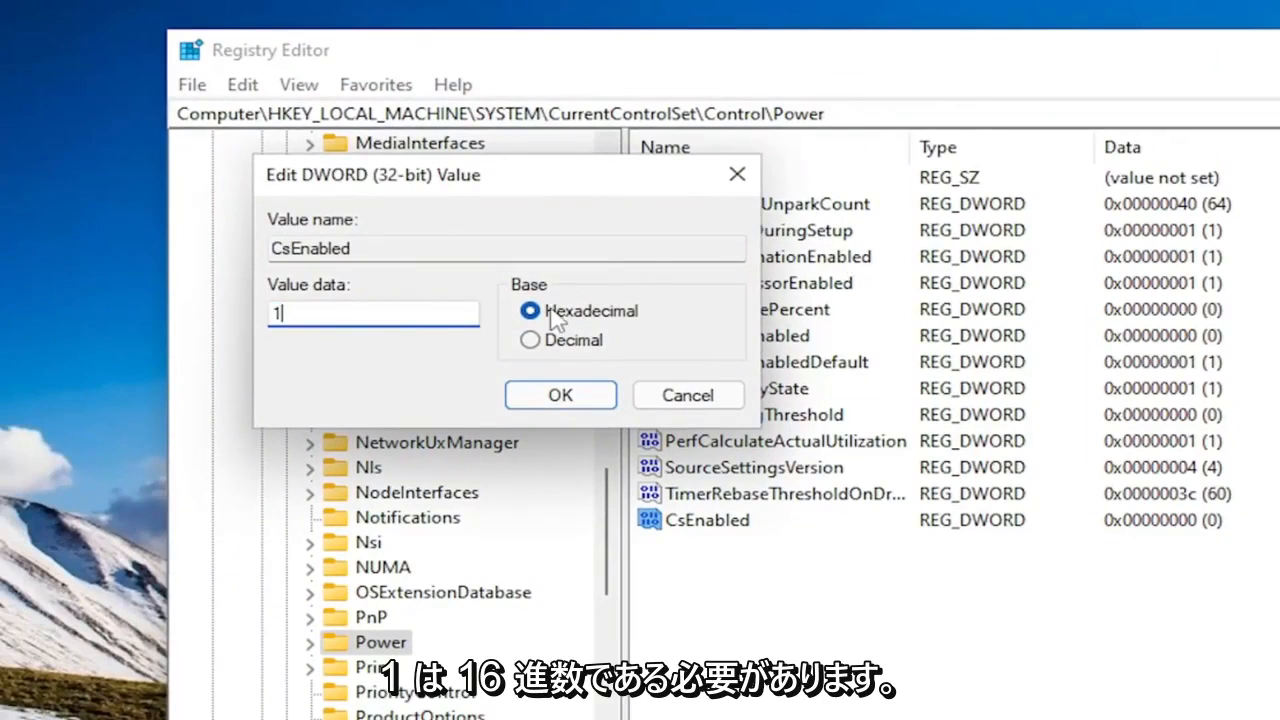
click(560, 394)
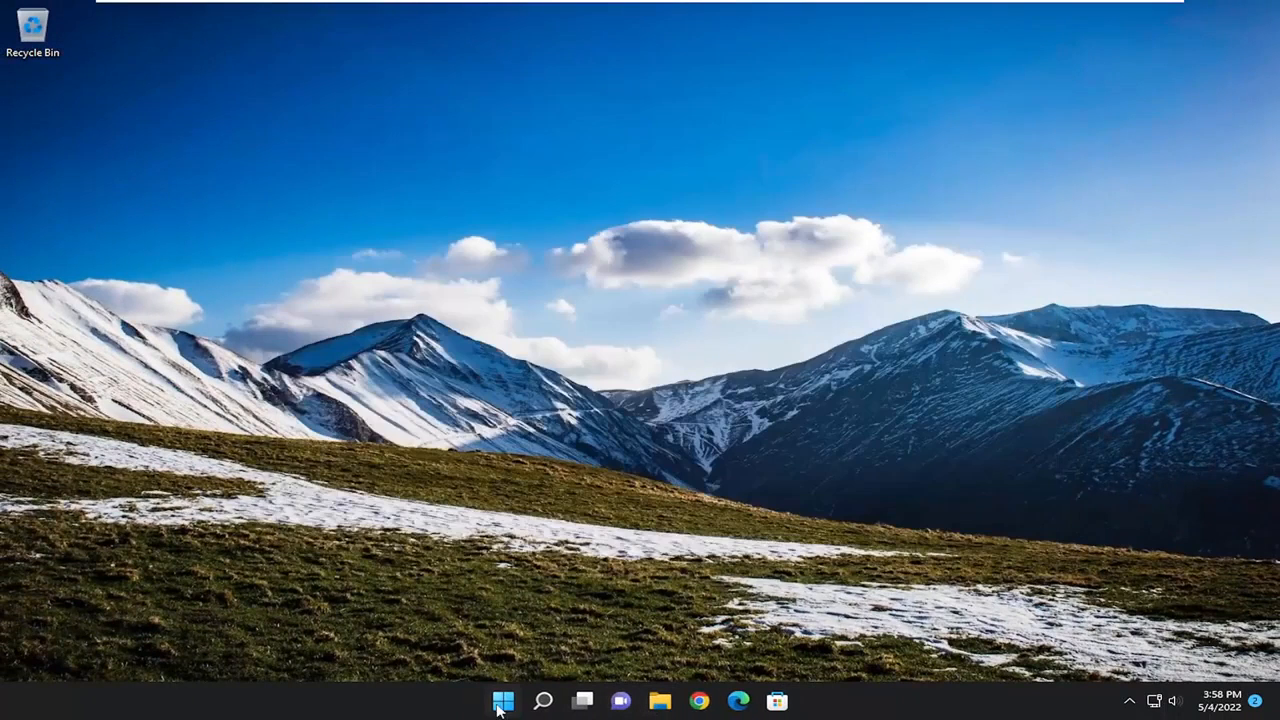
Step: Restart Windows from the Start button's power options
right_click(502, 700)
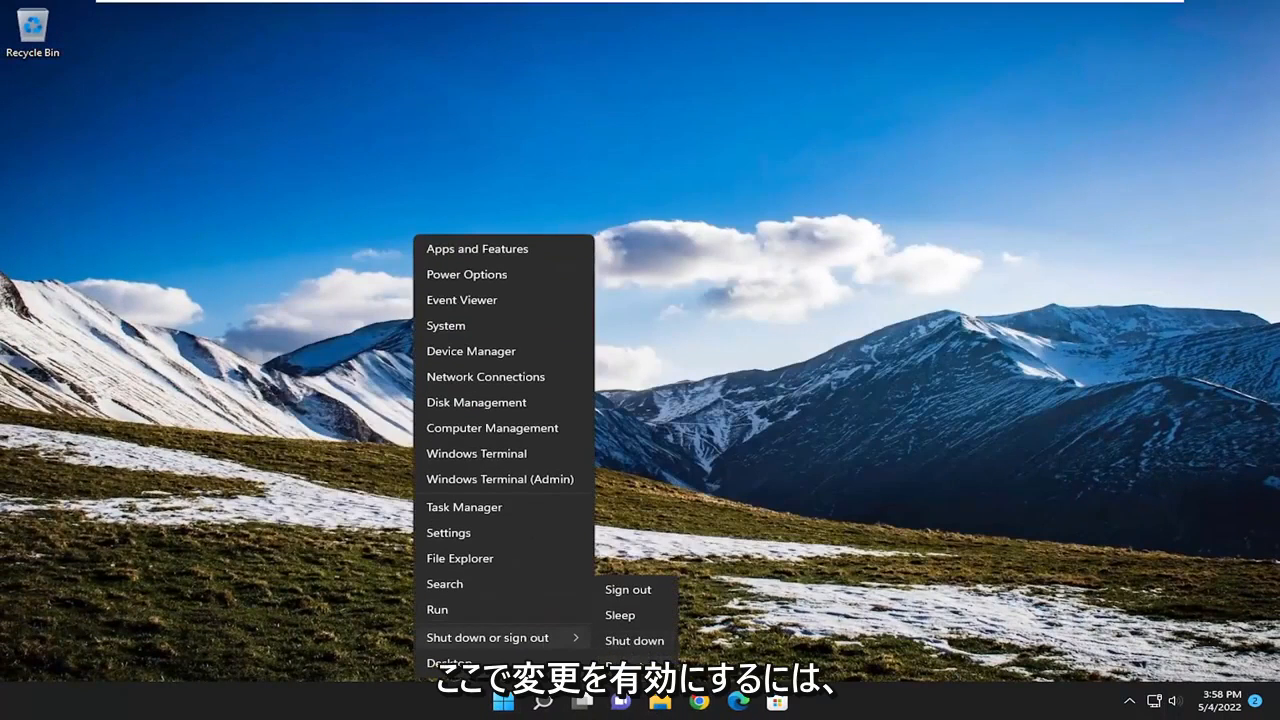
click(634, 640)
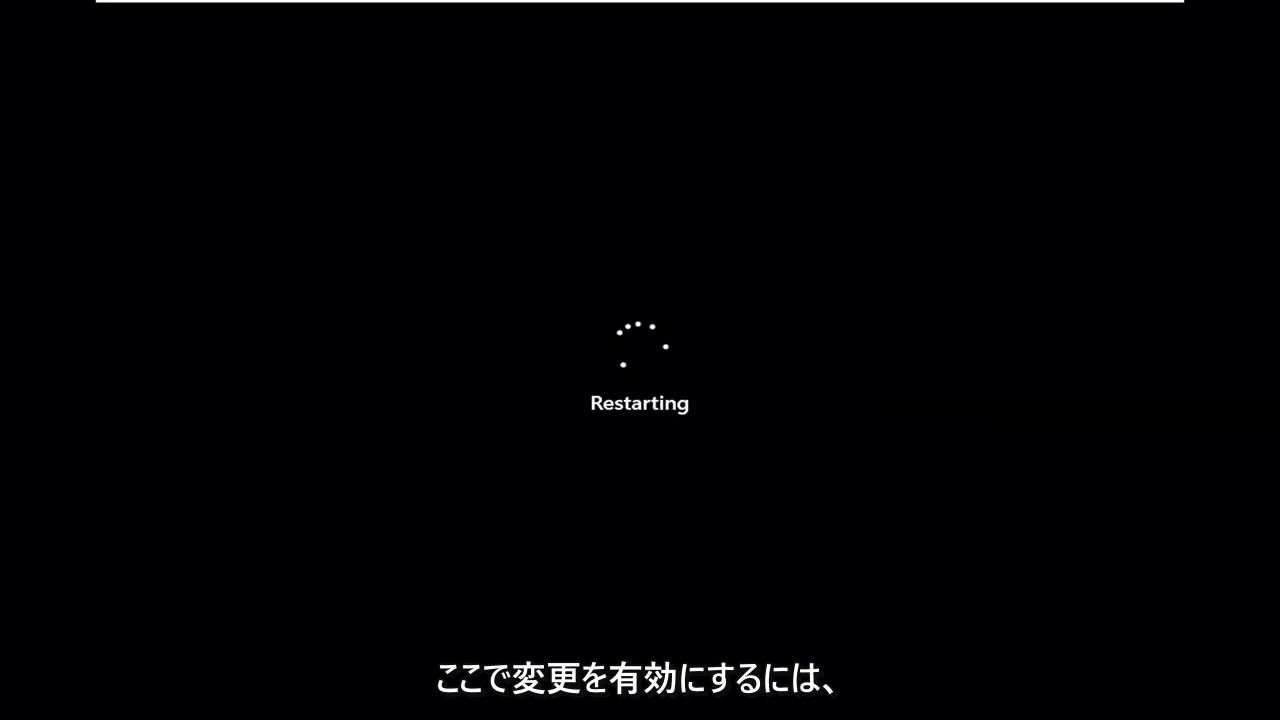